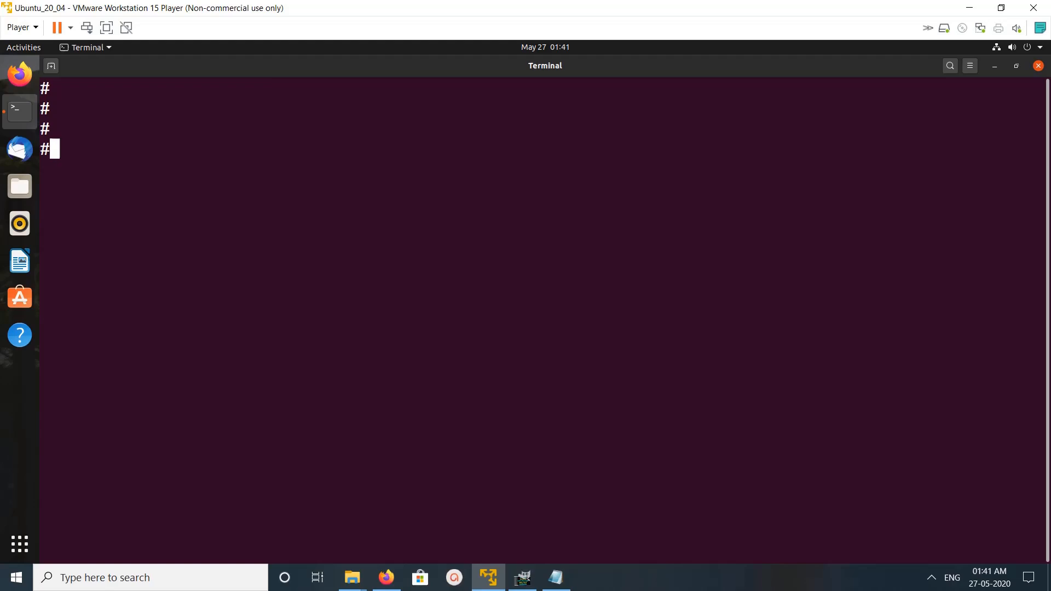
# Step: Run python3 -V to confirm Python 3.8.2 is installed
pyautogui.write('sudo')
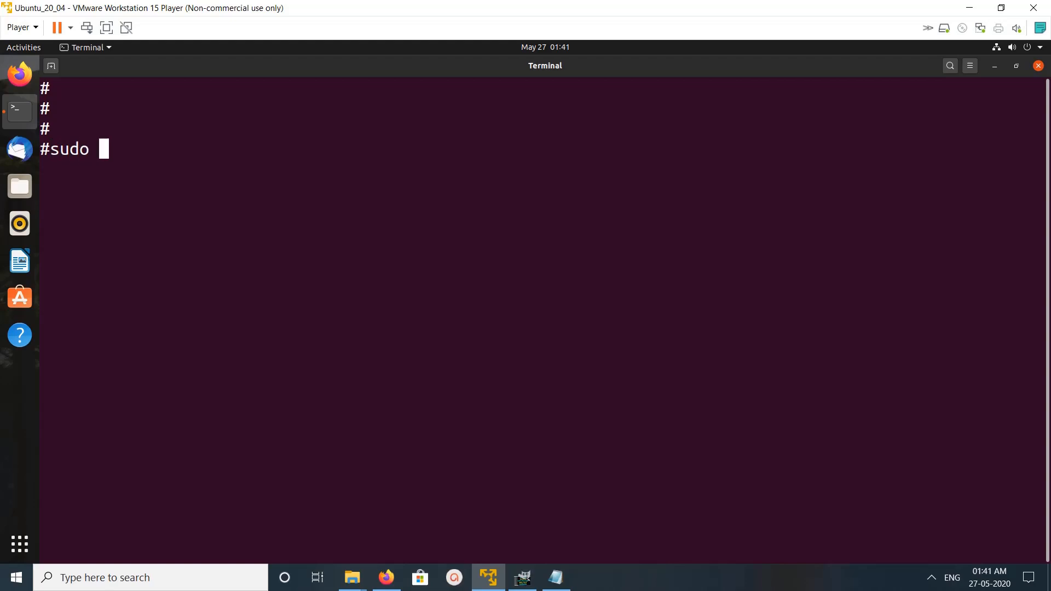
pyautogui.write('apt up')
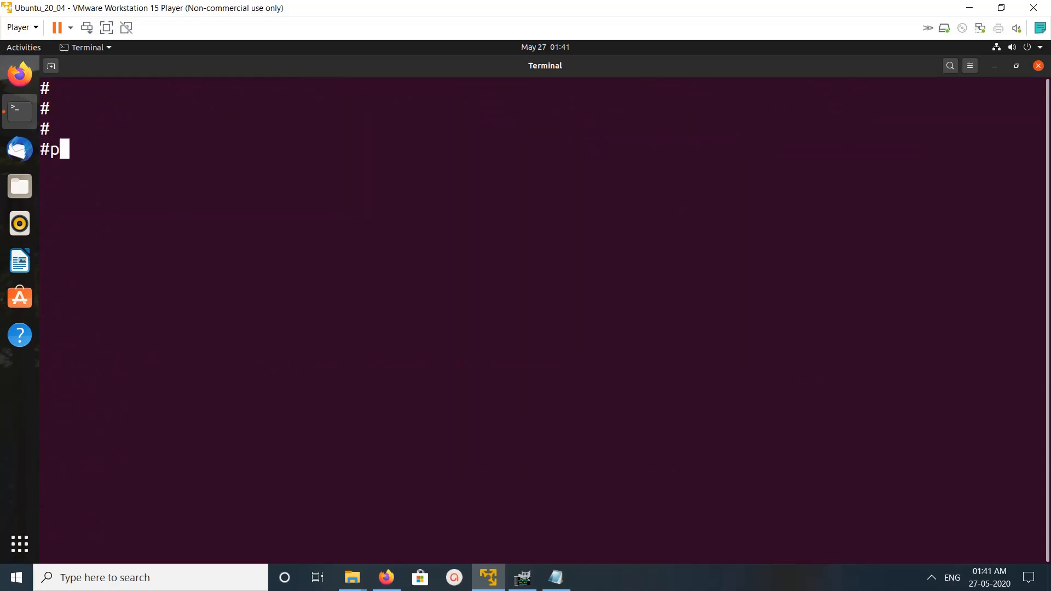
pyautogui.write('ytho')
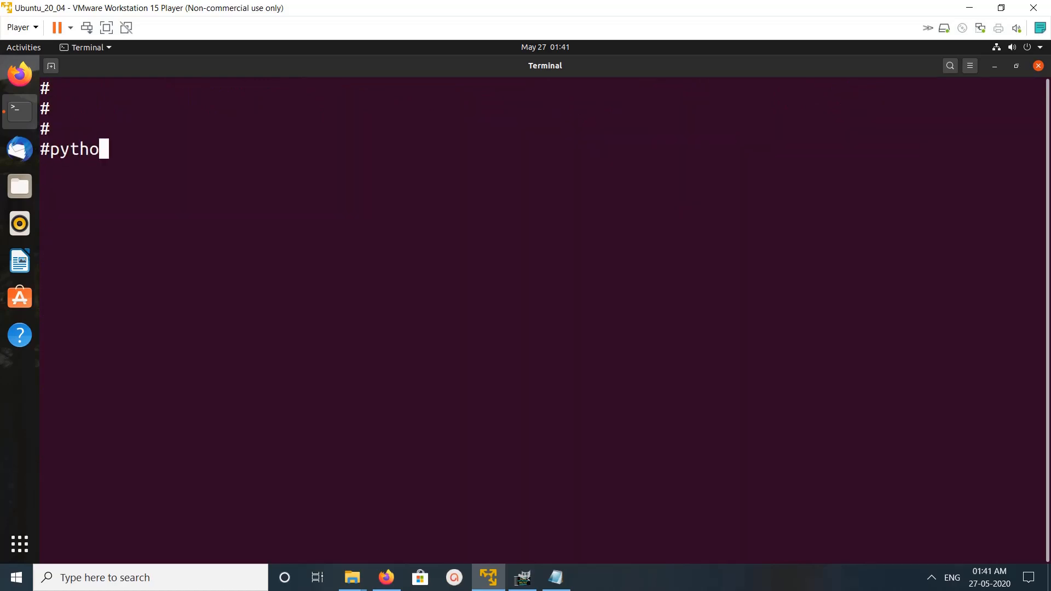
pyautogui.write('n3')
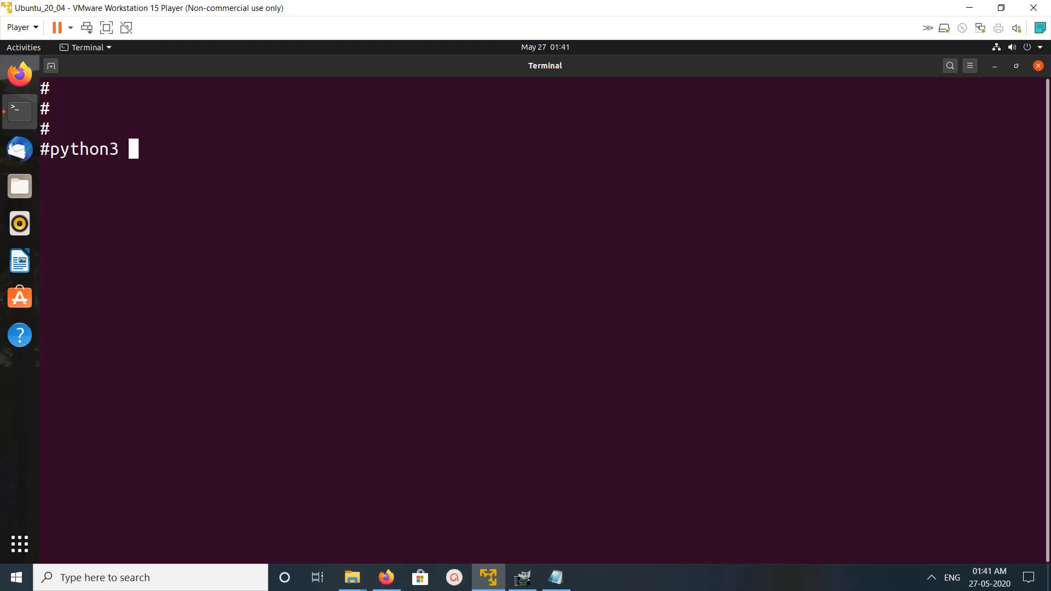
pyautogui.write('-V')
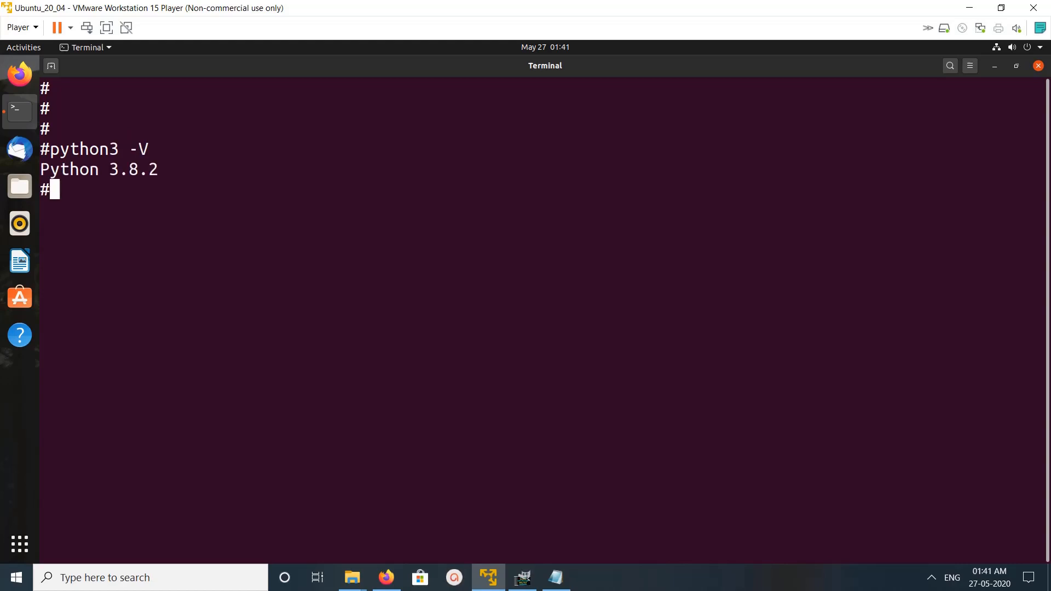
pyautogui.press('Return')
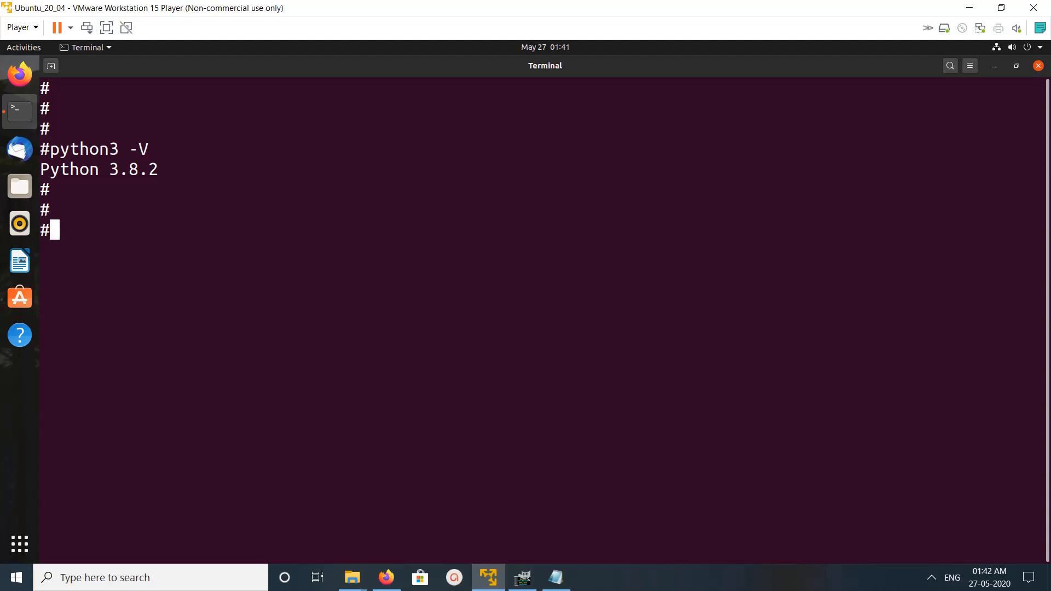
# Step: Install python3-pip via apt, confirm pip3 -V reports pip 20.0.2, and clear the screen
pyautogui.write('sudo apt install python3-pip -y')
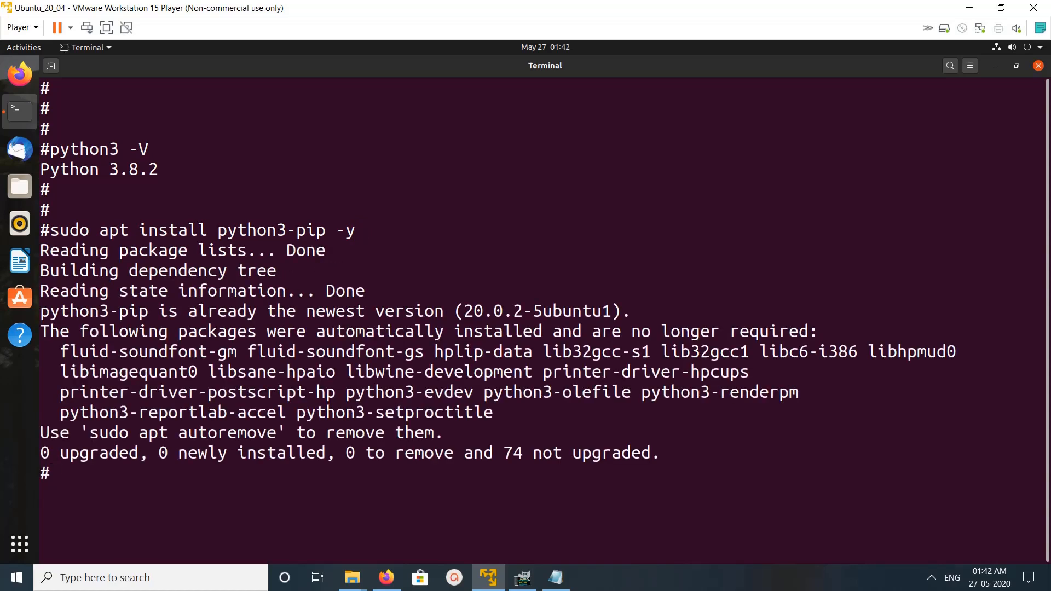
pyautogui.write('#pip')
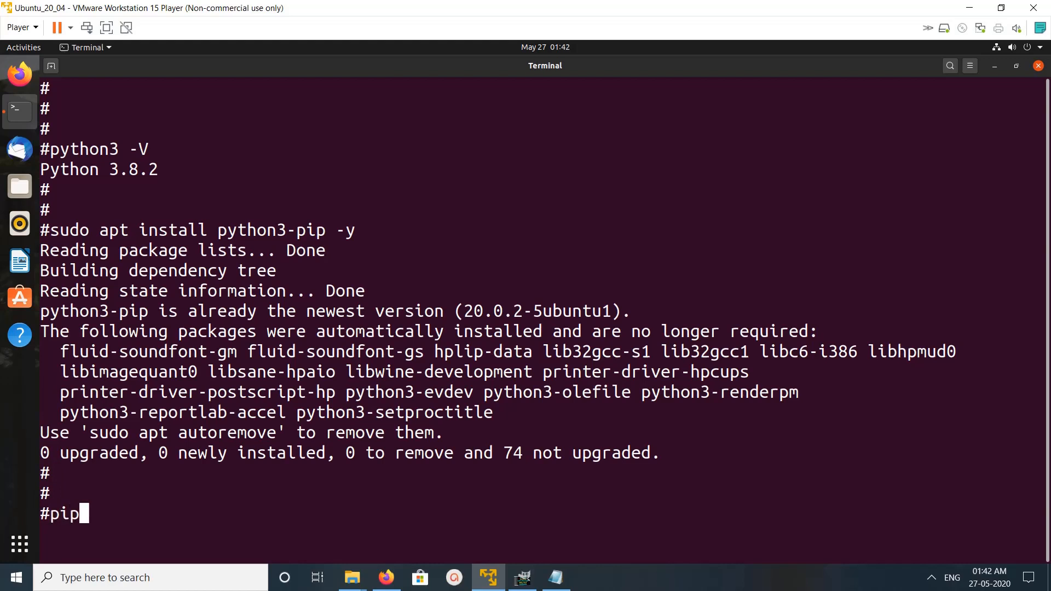
pyautogui.write('3 -V')
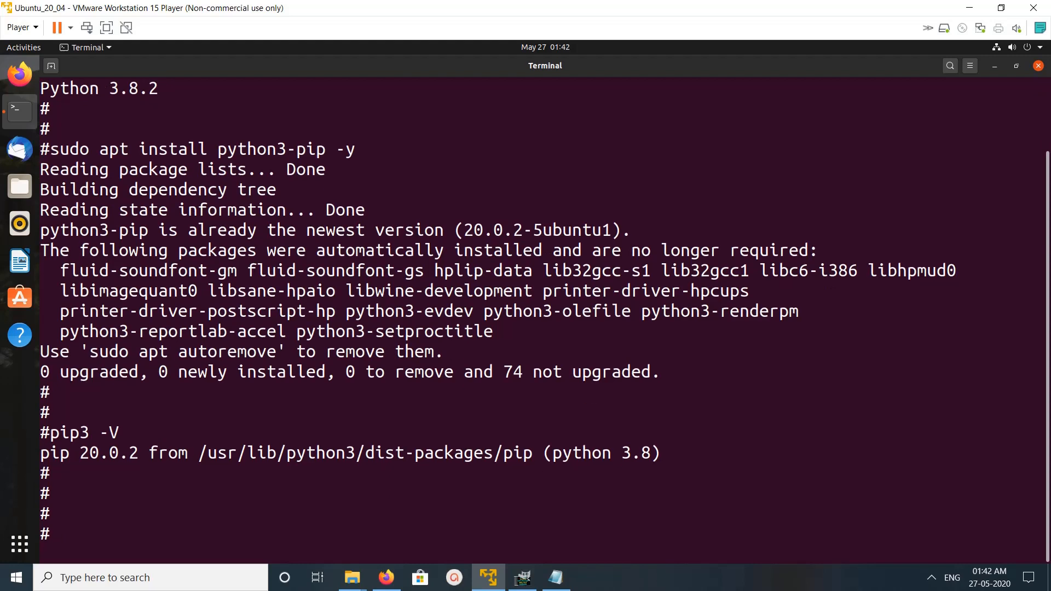
pyautogui.write('clear')
pyautogui.write('su')
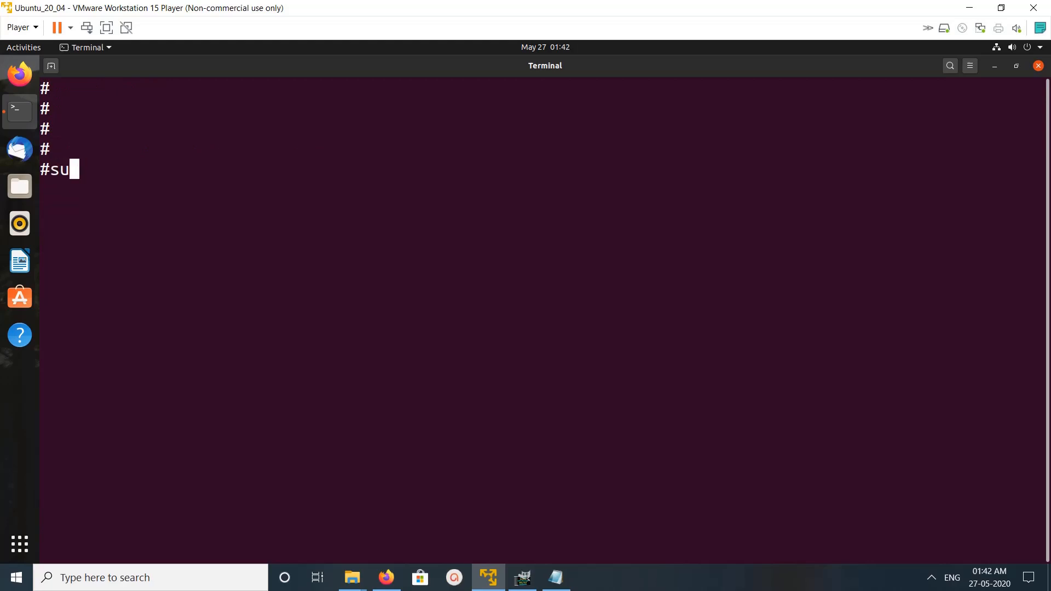
# Step: Uninstall the existing opencv-python 4.2.0.34 with sudo pip3, then clear the terminal
pyautogui.write('do')
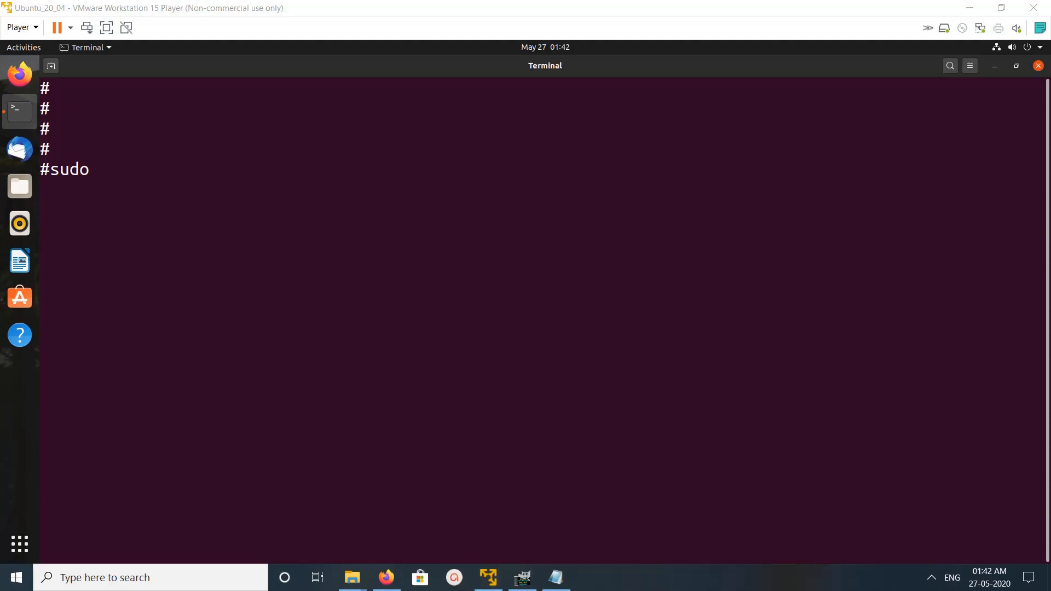
pyautogui.write('pip3 install opencv-python')
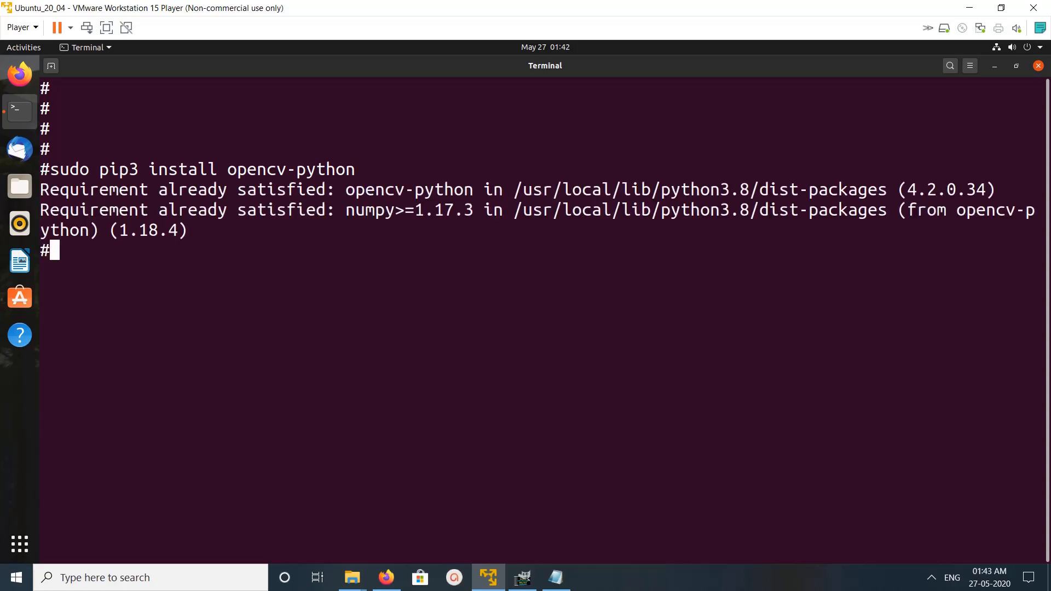
pyautogui.write('#sudo pip3 install opencv-python')
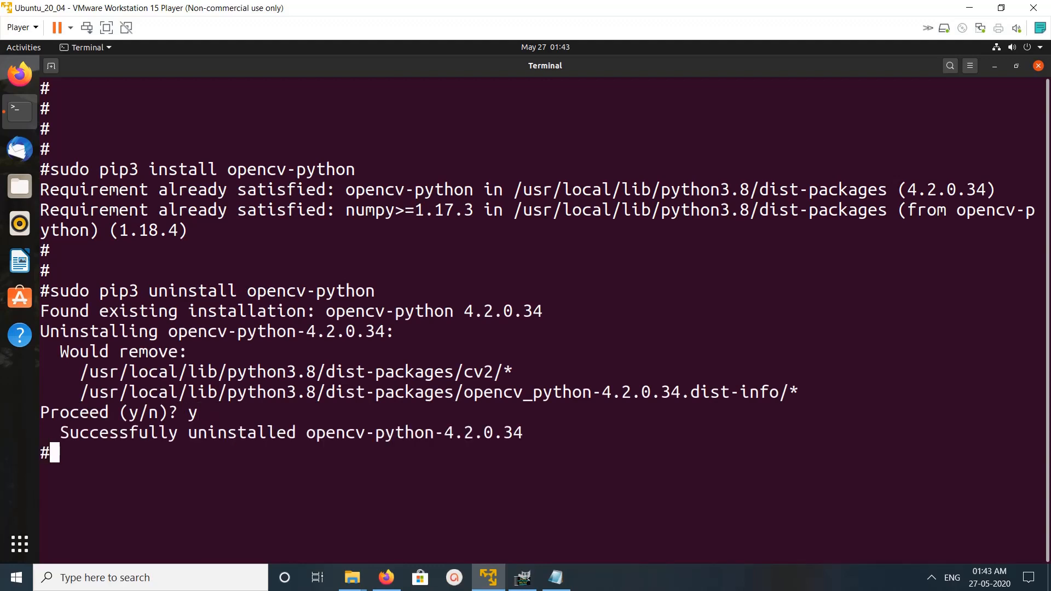
pyautogui.write('cle')
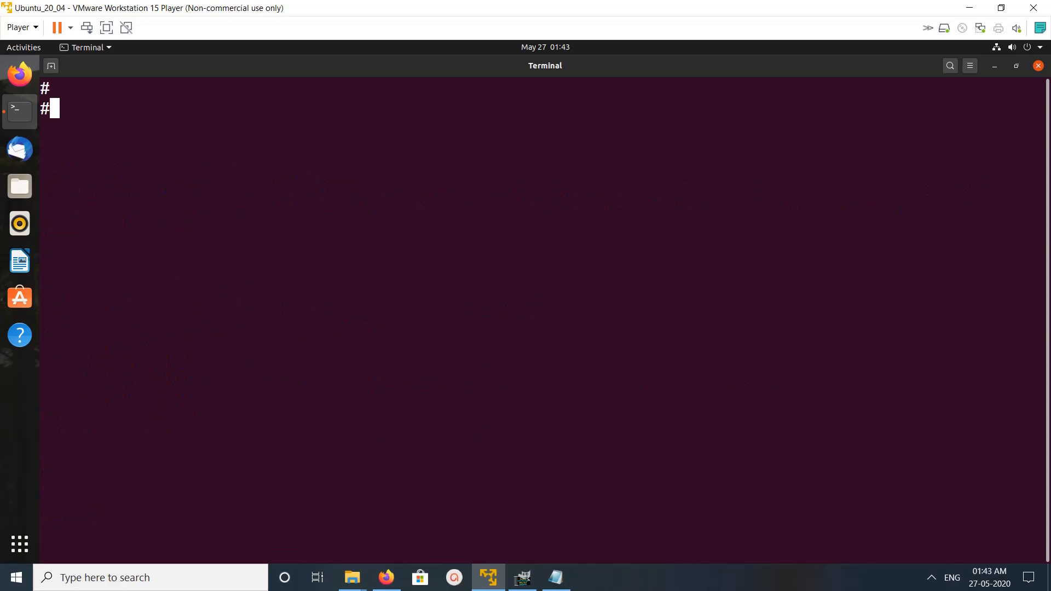
# Step: Reinstall opencv-python 4.2.0.34 using sudo pip3 install opencv-python
pyautogui.write('#sudo pip3 uninstall opencv-python')
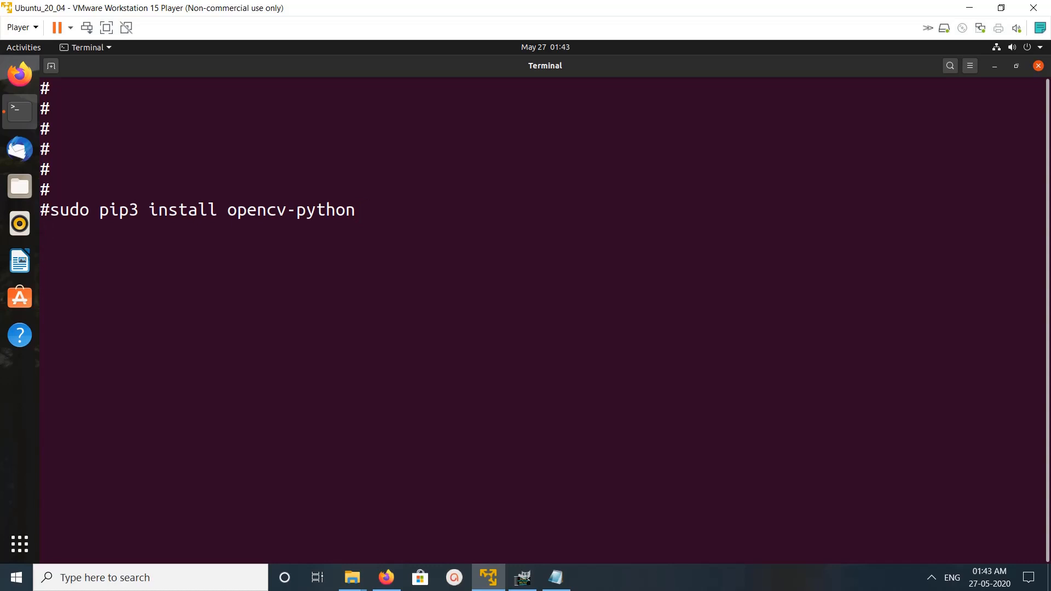
pyautogui.press('Return')
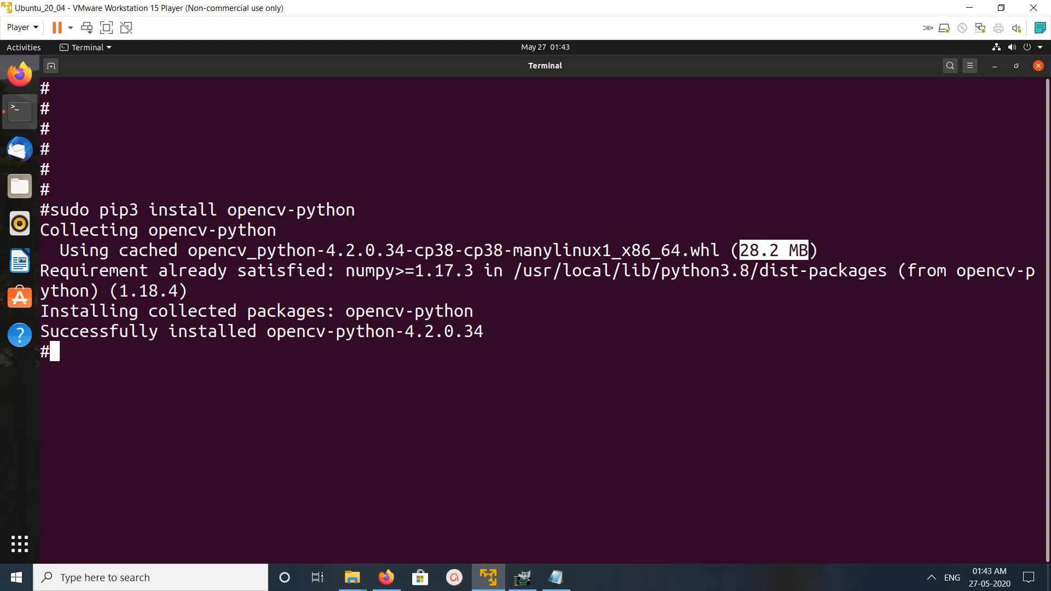
pyautogui.write('#')
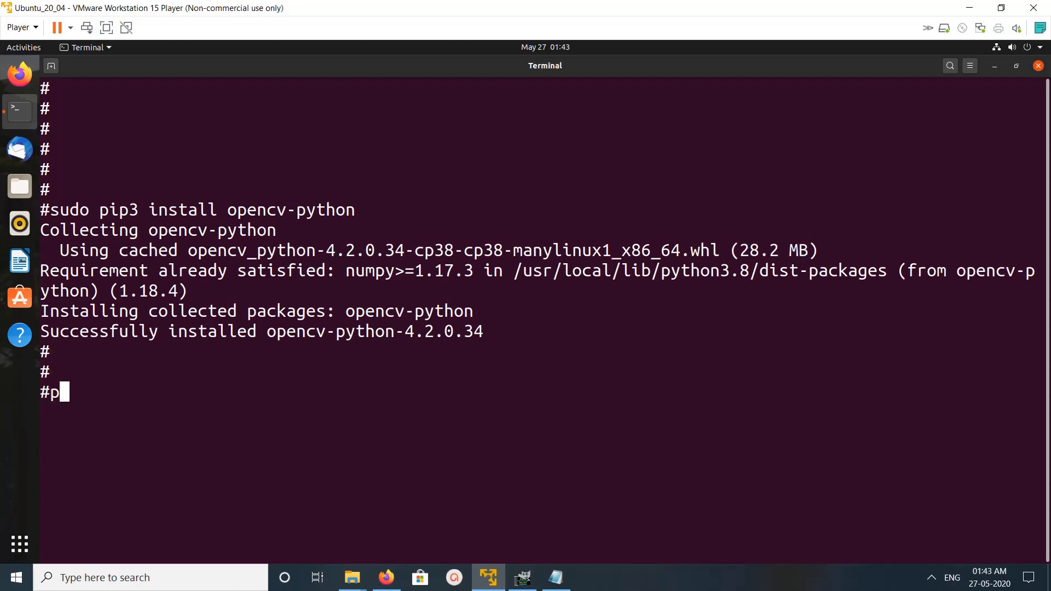
# Step: In the python3 console, import cv2 and highlight the reported cv2.__version__ 4.2.0
pyautogui.write('ython3')
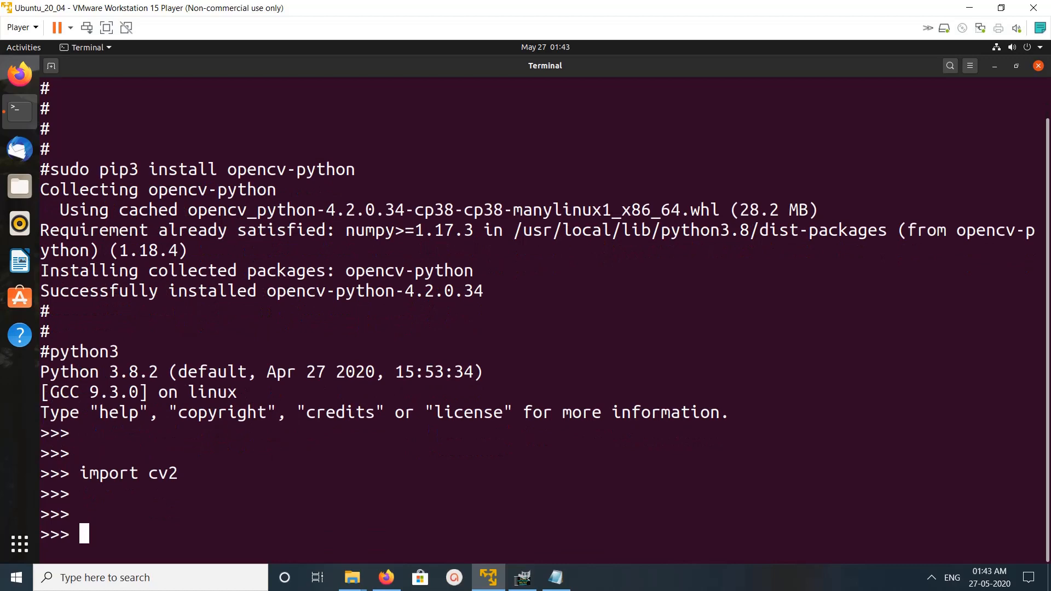
pyautogui.write('cv2.__version__')
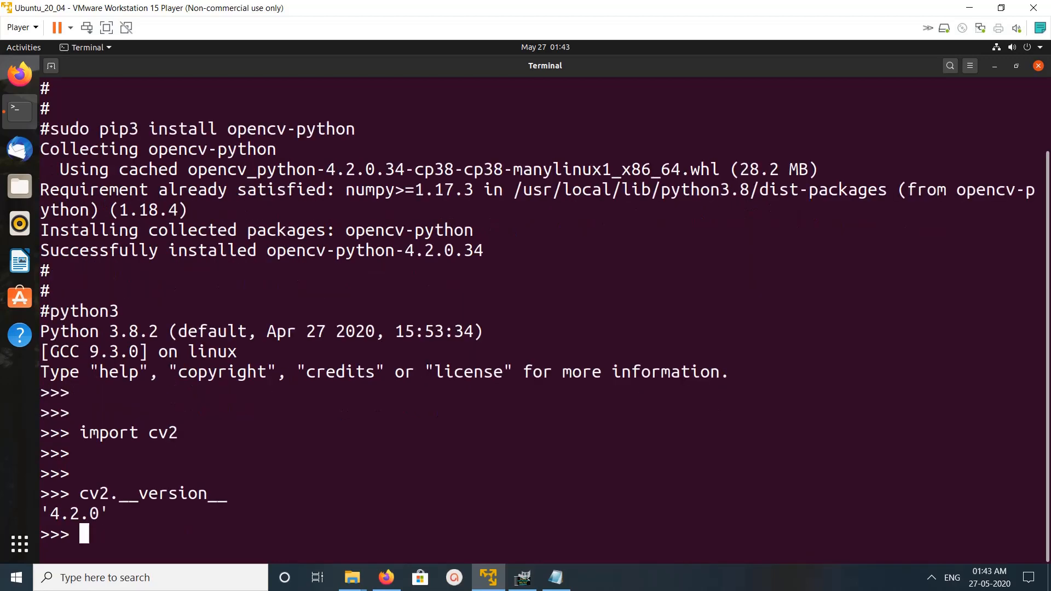
pyautogui.press('Return')
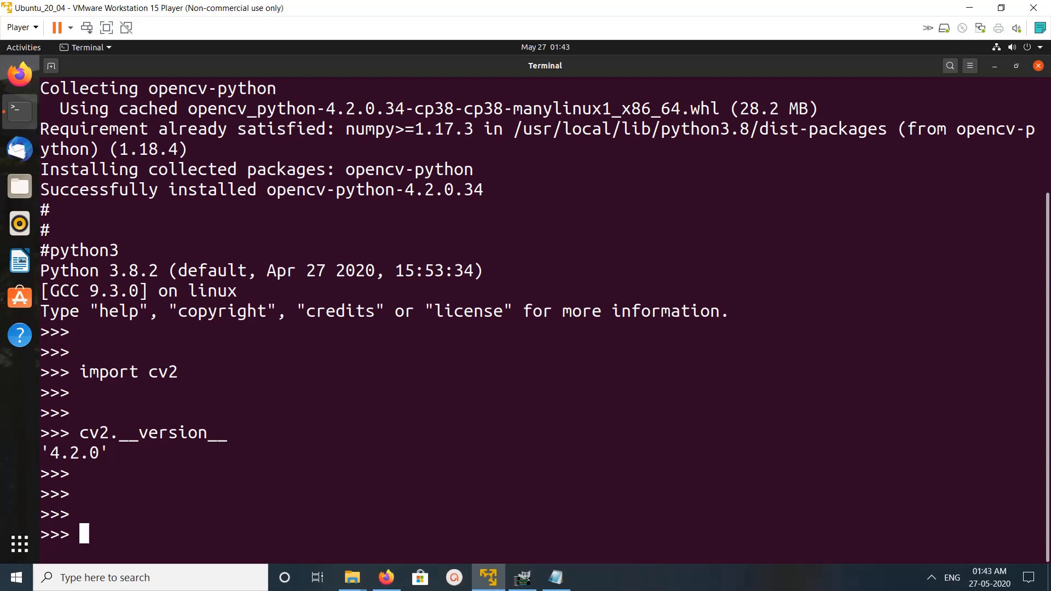
pyautogui.doubleClick(72, 453)
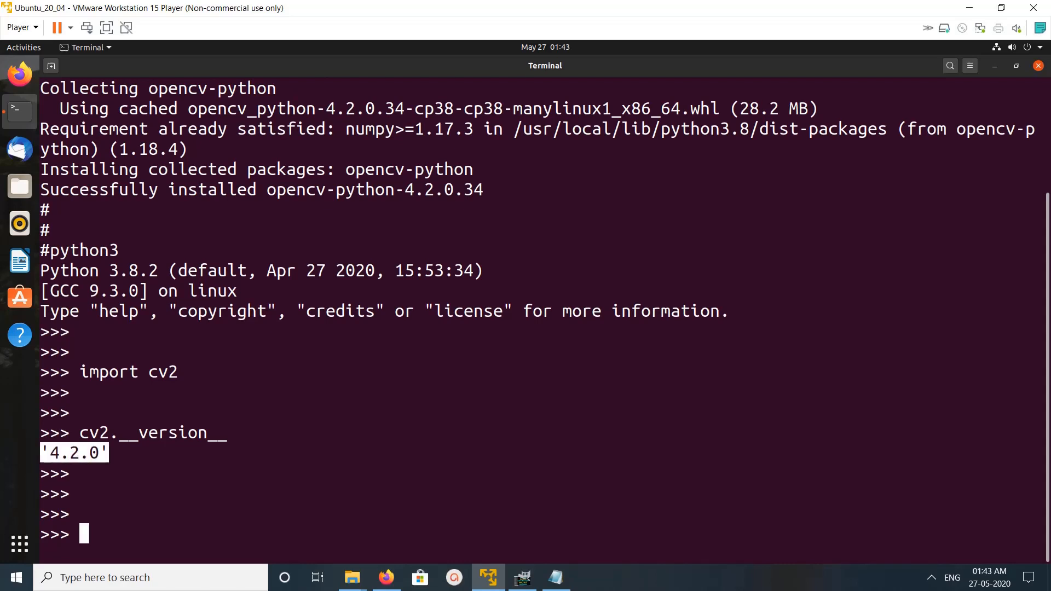